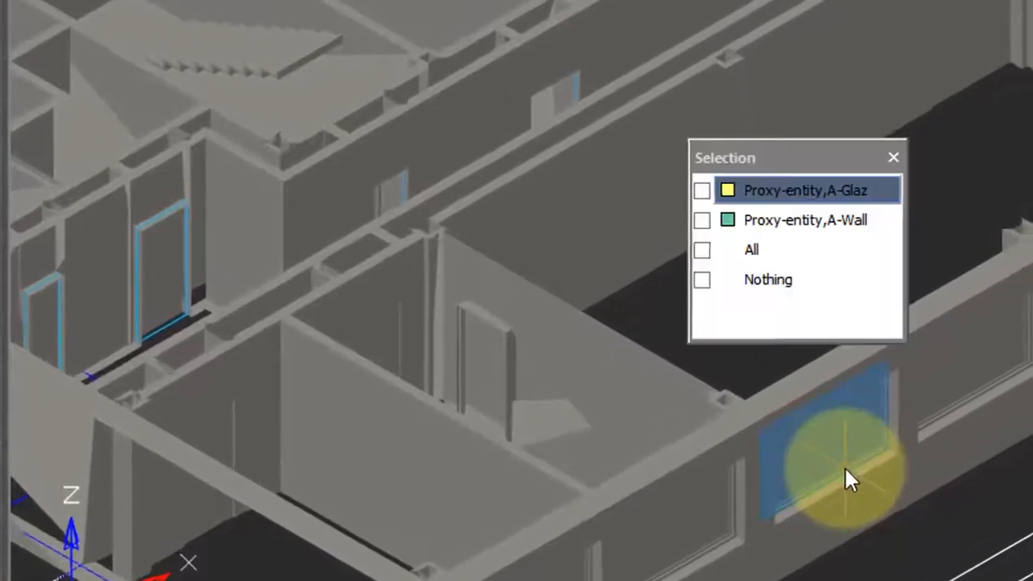
{"action": "mouse_move", "coordinate": [778, 255]}
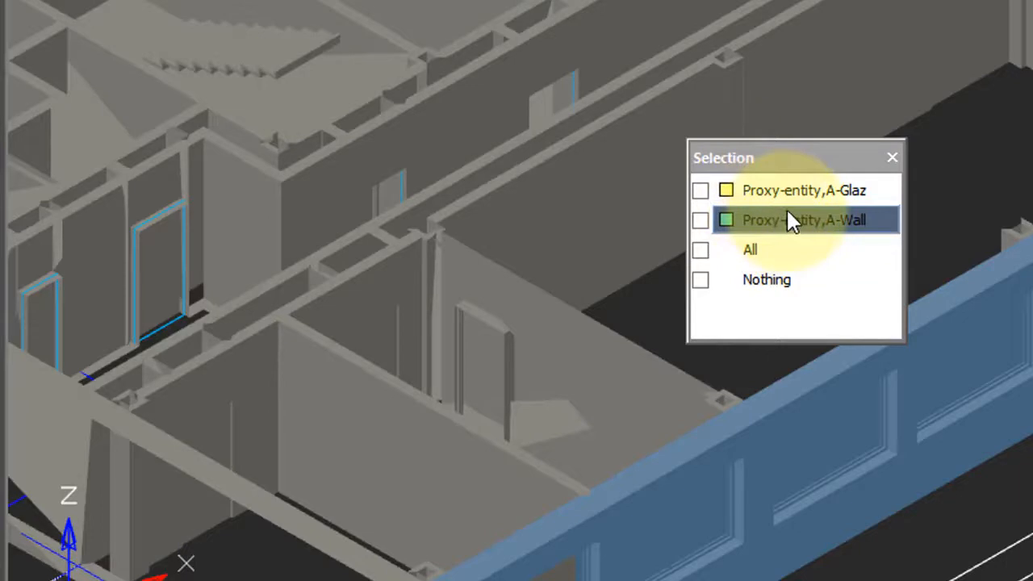
{"action": "mouse_move", "coordinate": [790, 216]}
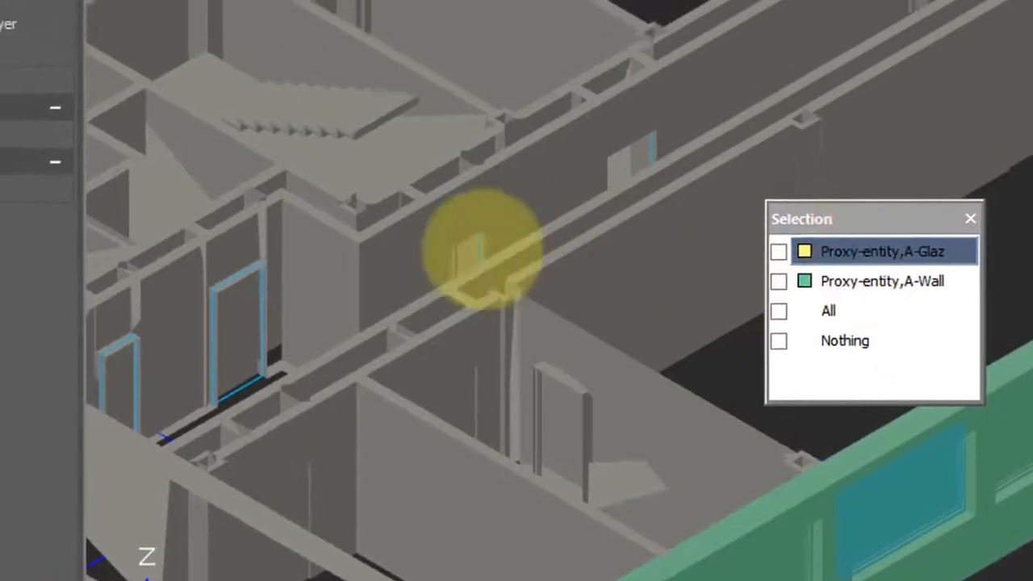
Step: Choose the Proxy-entity on layer A-Glaz and read its ProxyType as AEC_WINDOW
{"action": "left_click", "coordinate": [881, 252]}
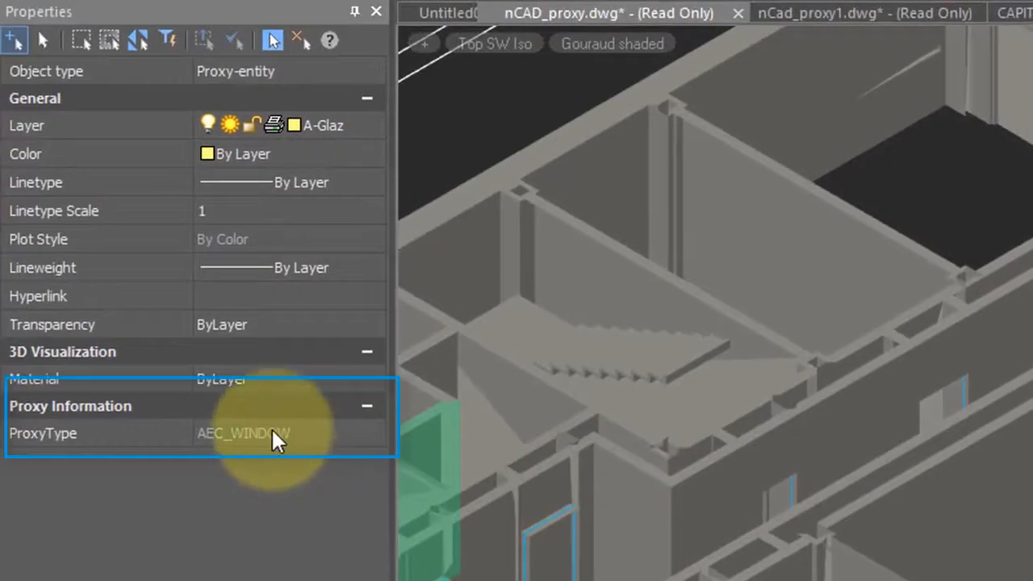
{"action": "mouse_move", "coordinate": [272, 449]}
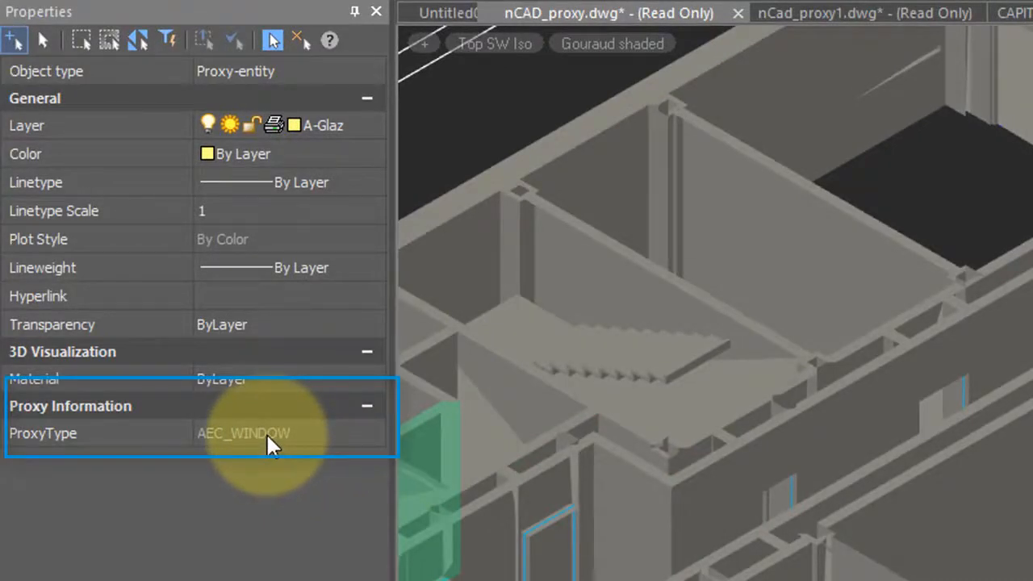
{"action": "mouse_move", "coordinate": [232, 459]}
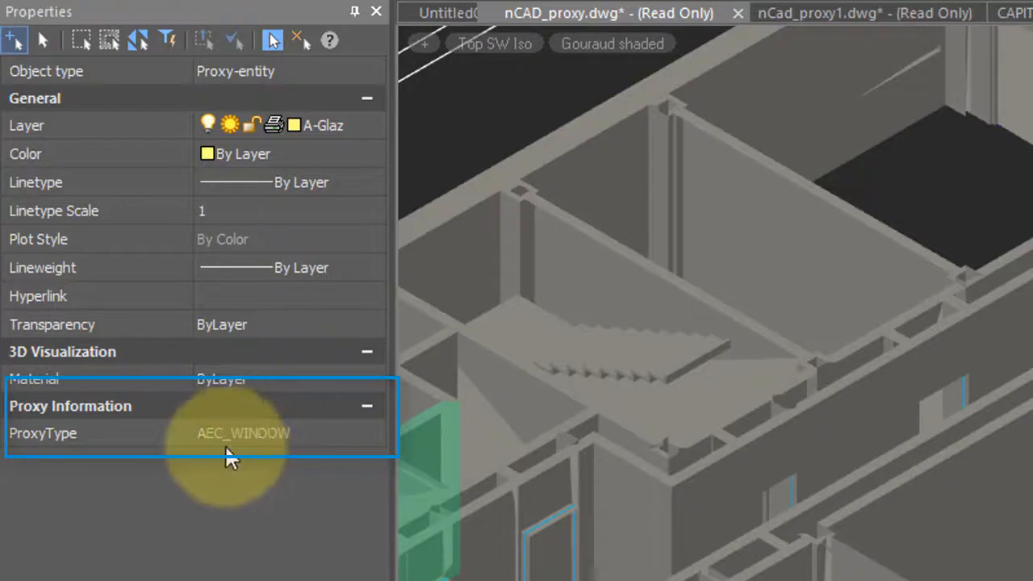
{"action": "mouse_move", "coordinate": [233, 452]}
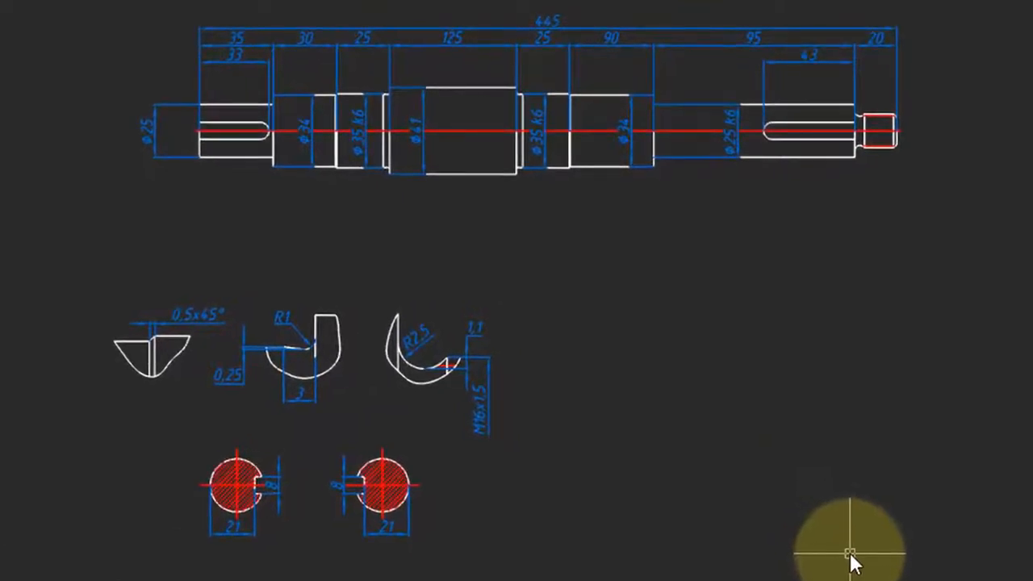
{"action": "mouse_move", "coordinate": [858, 536]}
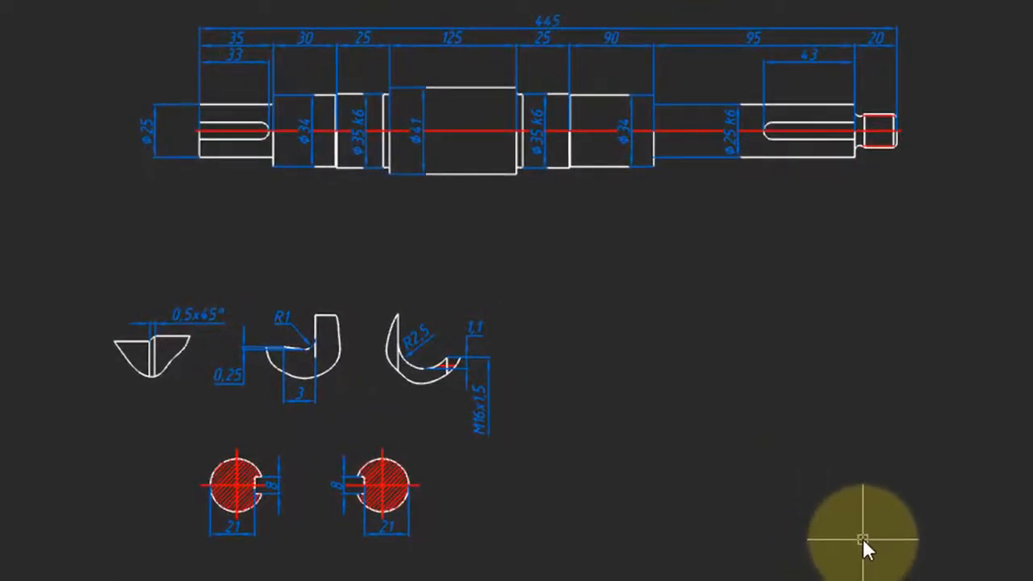
{"action": "mouse_move", "coordinate": [734, 352]}
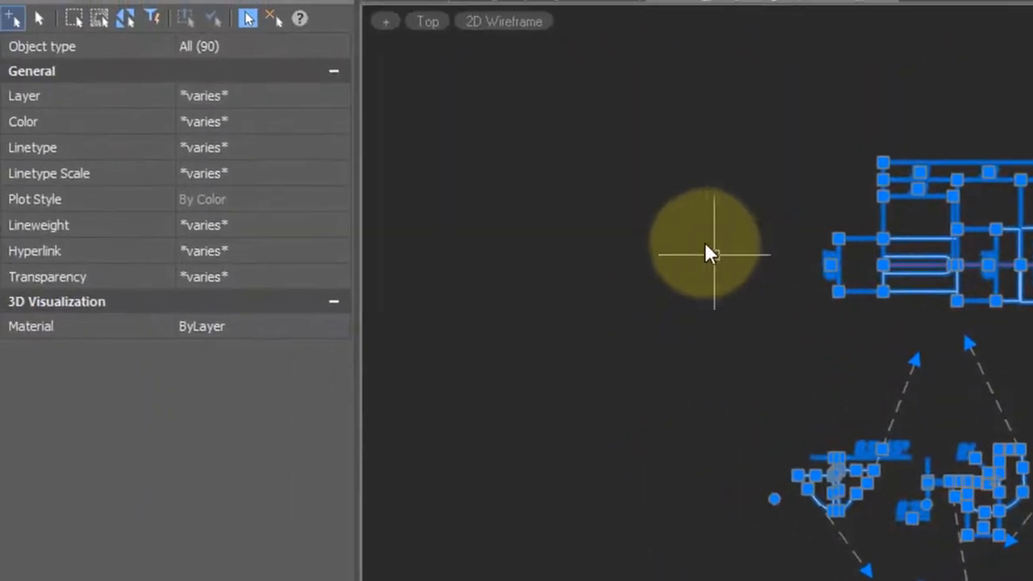
Step: Clear the shaft drawing selection and enter REGEN at the command line
{"action": "left_click", "coordinate": [339, 45]}
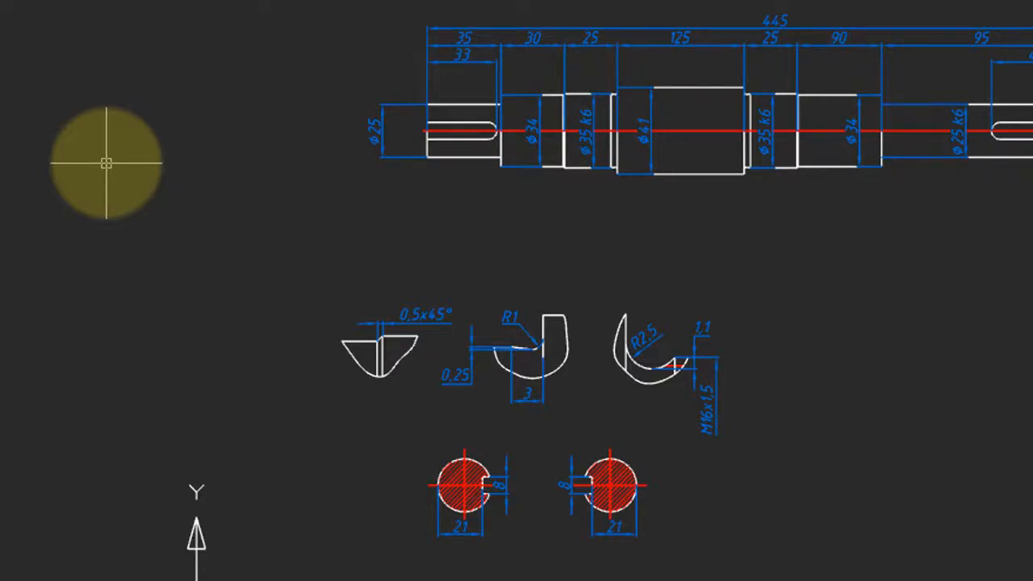
{"action": "type", "text": "regen"}
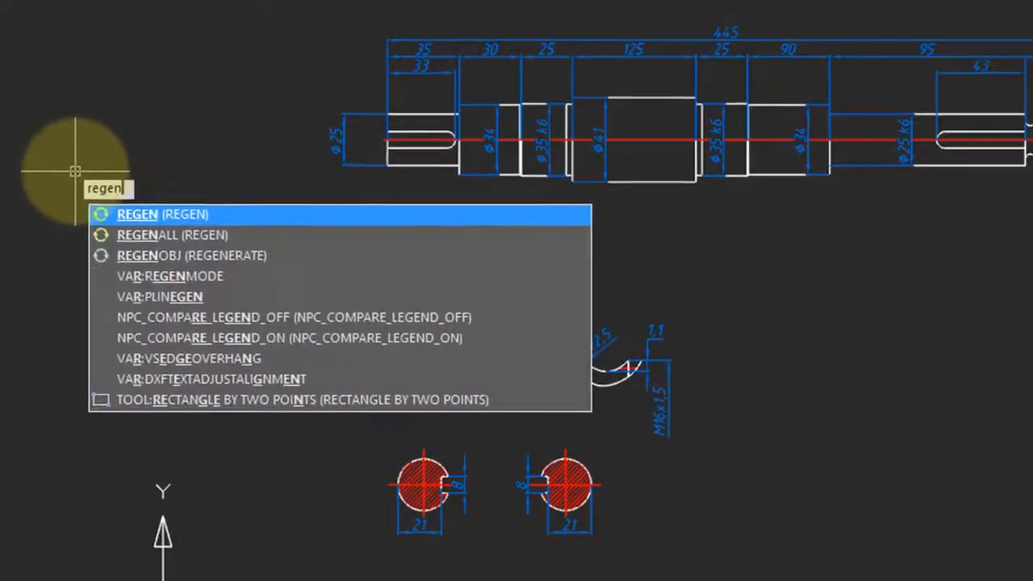